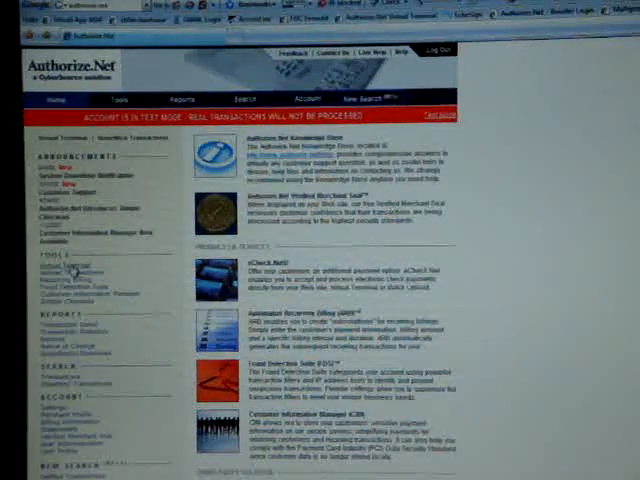
Go from the account home page into the Virtual Terminal
click(52, 266)
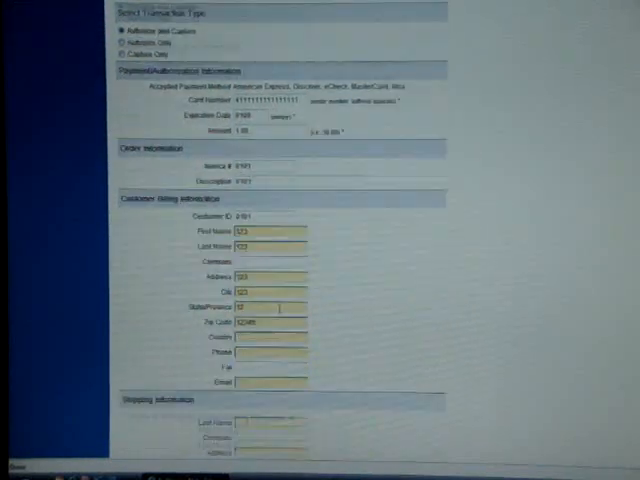
Scroll down the filled charge form to reach the Submit button
scroll(down, 3)
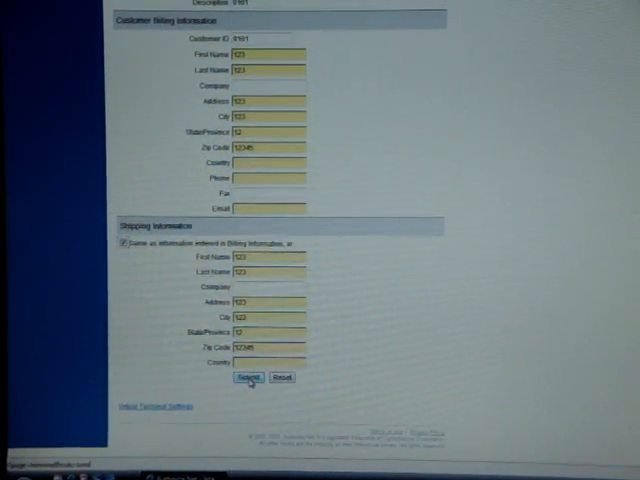
Submit the charge, confirm the transaction, and return to a blank Enter Transaction form
click(252, 376)
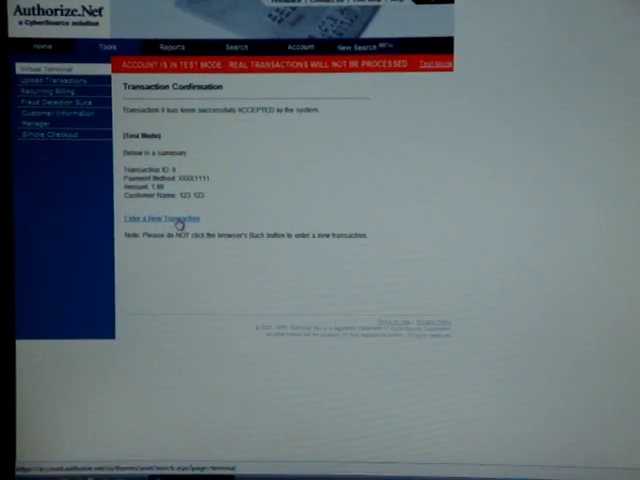
click(156, 218)
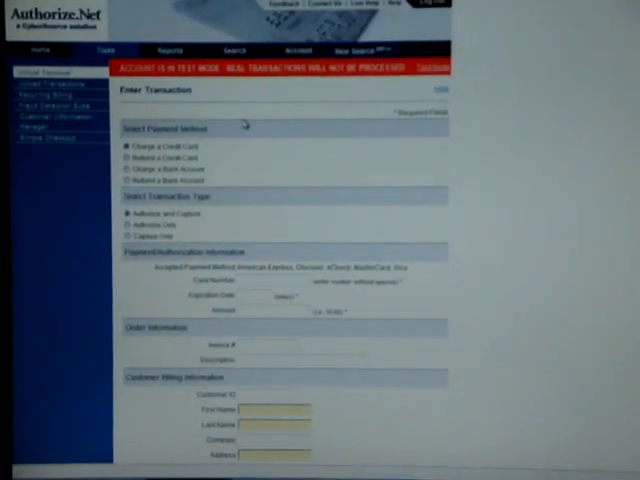